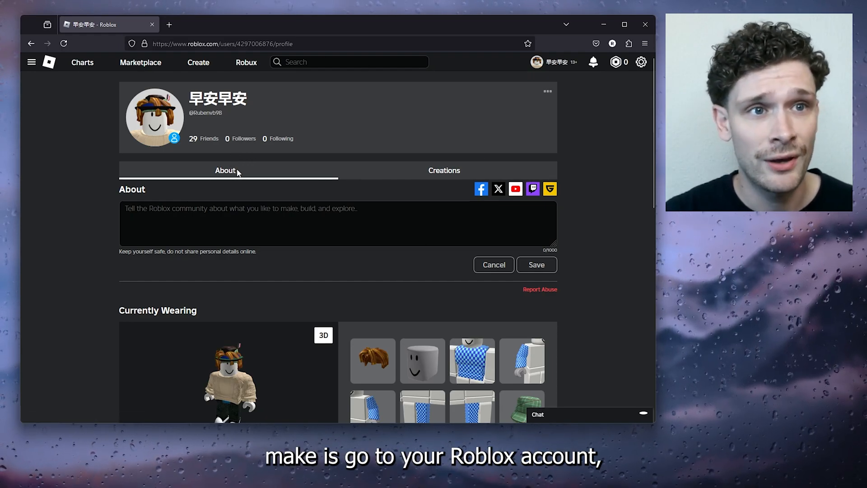
Step: Open Roblox account Settings via the gear menu and start editing the display name
{"action": "left_click", "coordinate": [641, 62]}
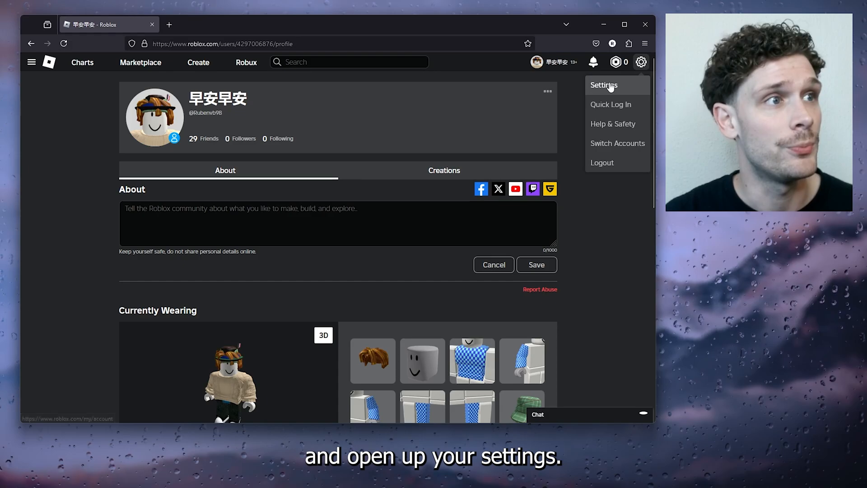
{"action": "left_click", "coordinate": [604, 85]}
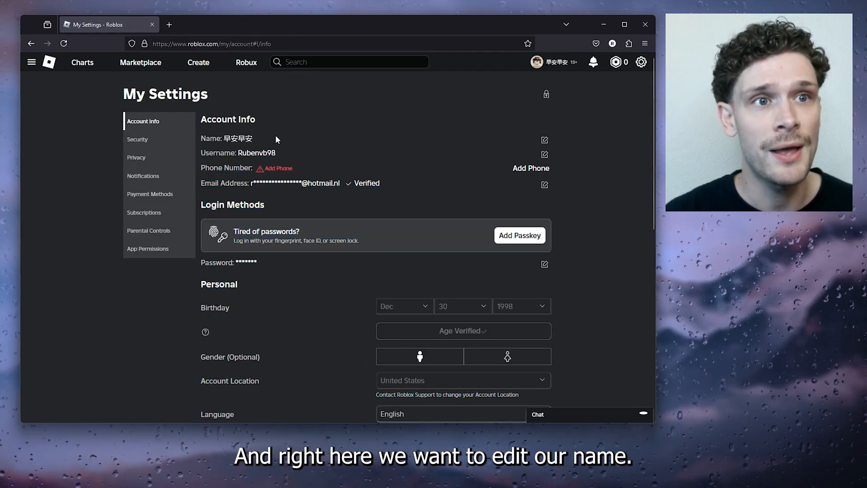
{"action": "left_click", "coordinate": [543, 139]}
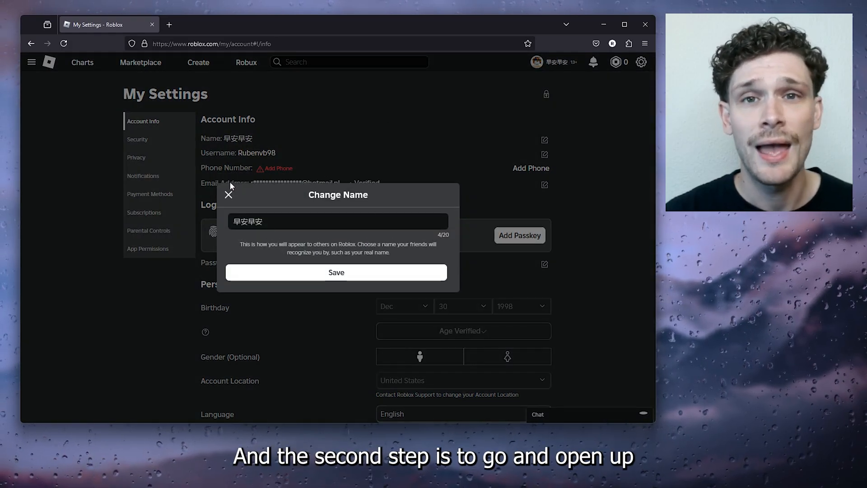
{"action": "mouse_move", "coordinate": [170, 24]}
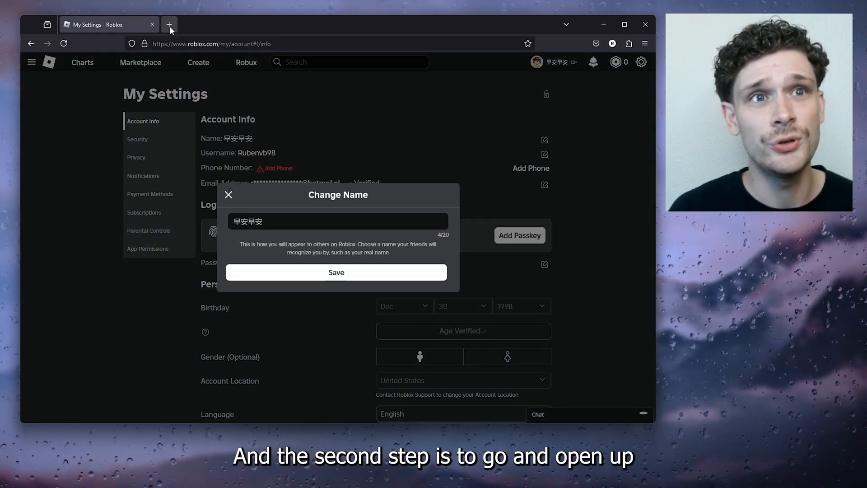
Step: Open a new Firefox tab and search for 'translate'
{"action": "left_click", "coordinate": [170, 24]}
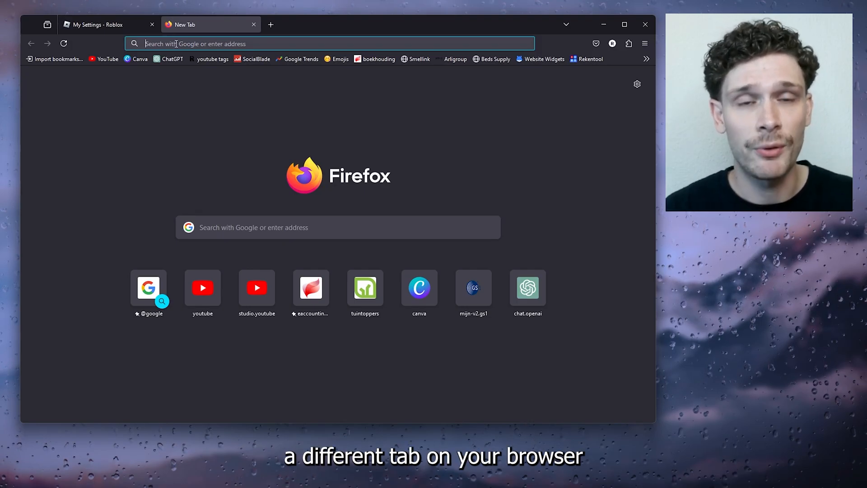
{"action": "type", "text": "translate"}
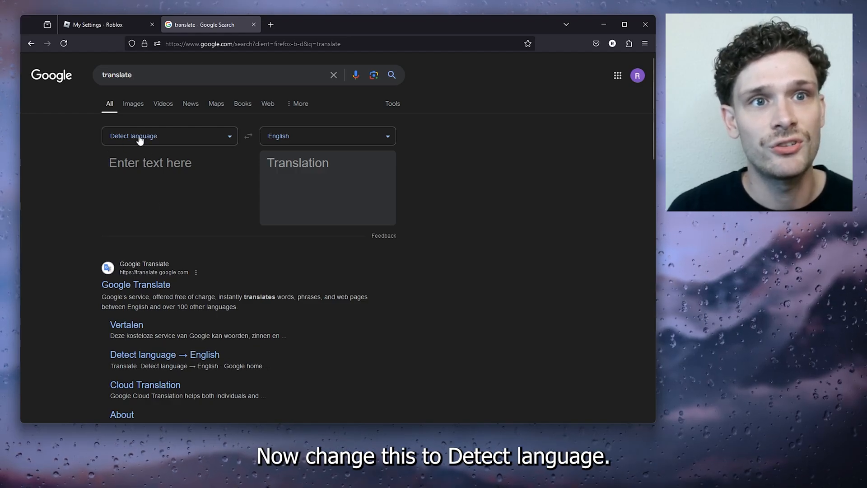
Step: Set the Google translator's target language to Korean
{"action": "left_click", "coordinate": [327, 135]}
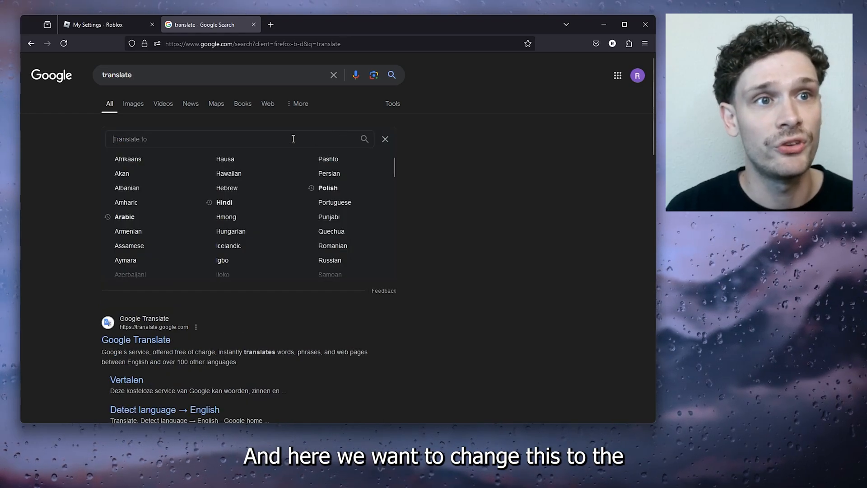
{"action": "scroll", "scroll_direction": "down", "scroll_amount": 3}
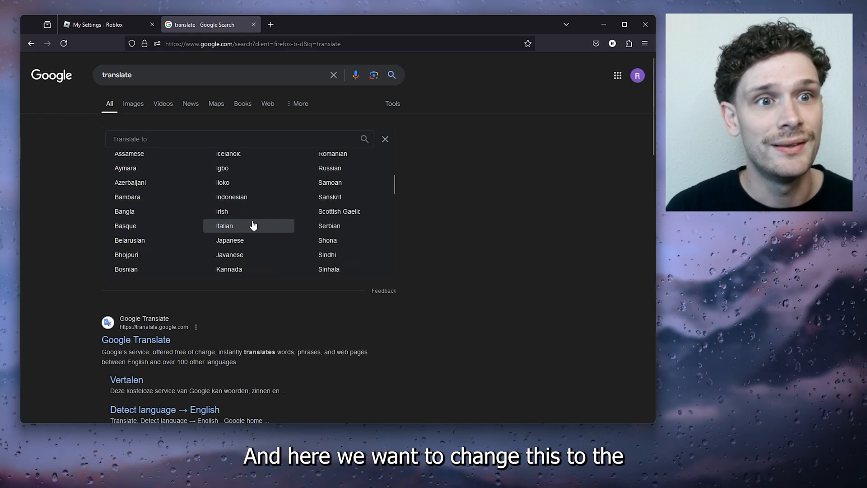
{"action": "scroll", "scroll_direction": "down", "scroll_amount": 3}
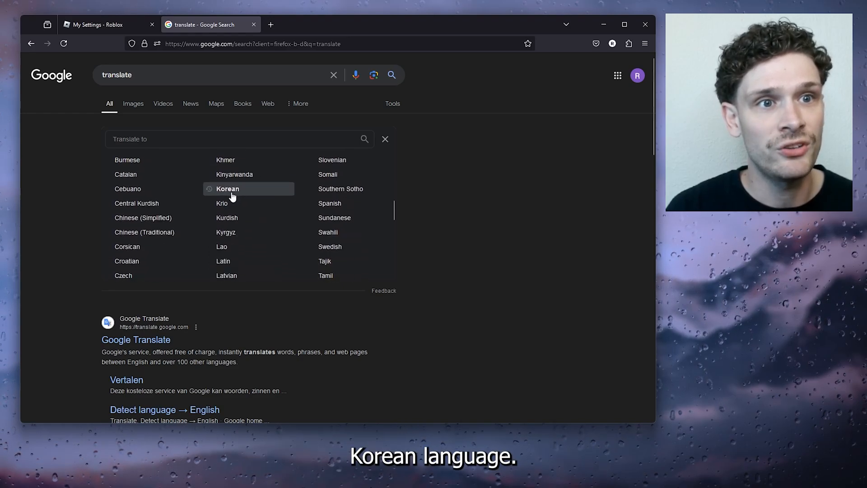
{"action": "left_click", "coordinate": [227, 188]}
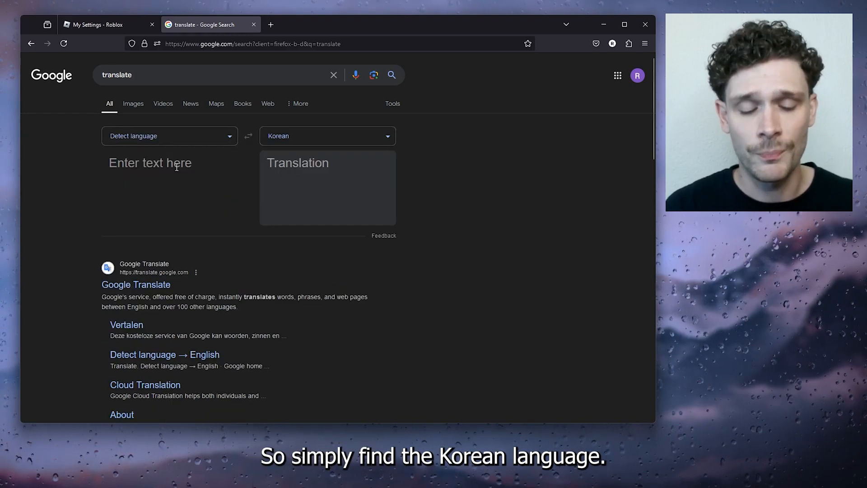
Step: Translate 'hello' to Korean and copy the result 안녕하세요
{"action": "type", "text": "hello"}
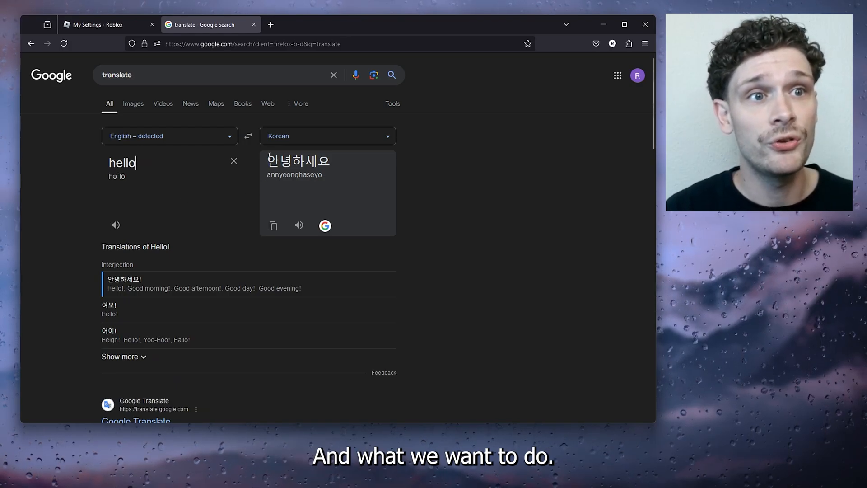
{"action": "double_click", "coordinate": [297, 161]}
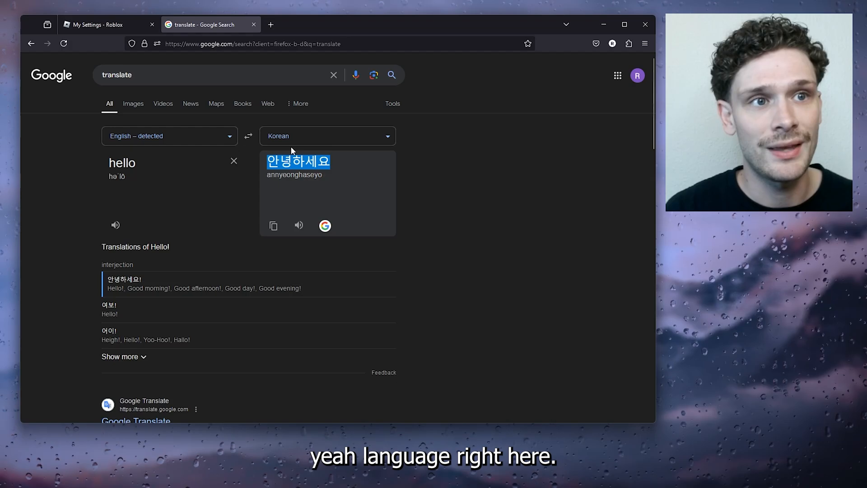
{"action": "right_click", "coordinate": [298, 161]}
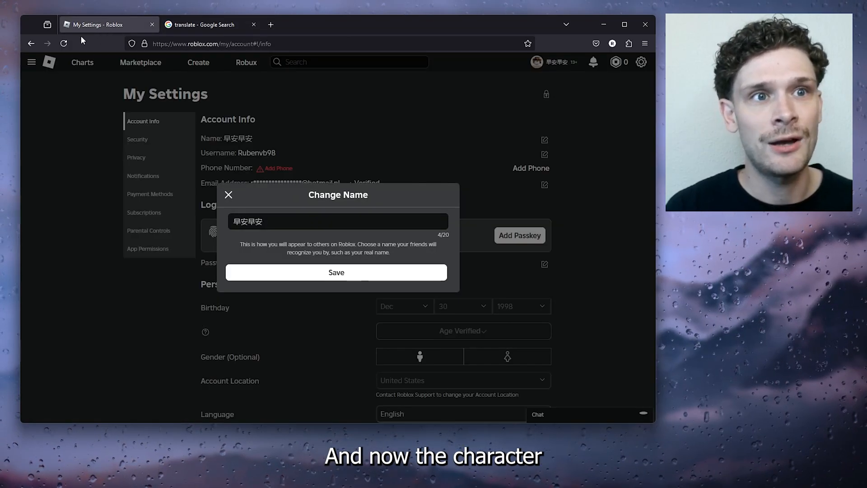
Step: Replace the display name with 안녕하세요 and try saving it
{"action": "triple_click", "coordinate": [338, 221]}
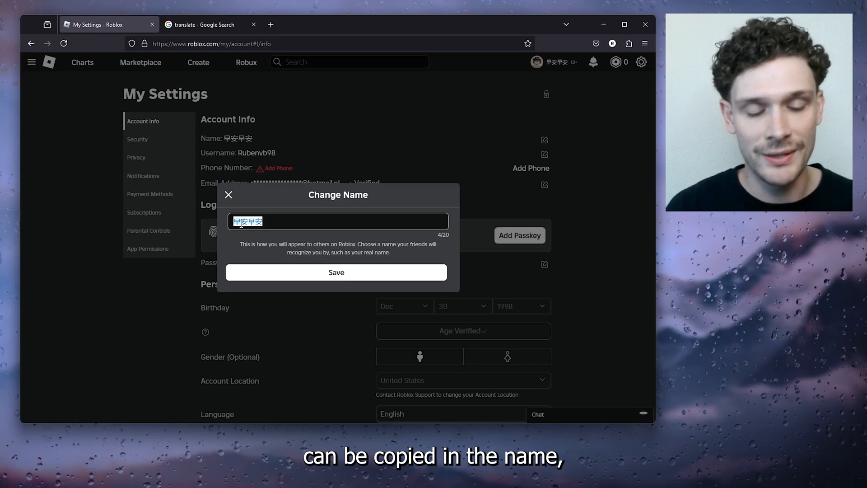
{"action": "type", "text": "안녕하세요"}
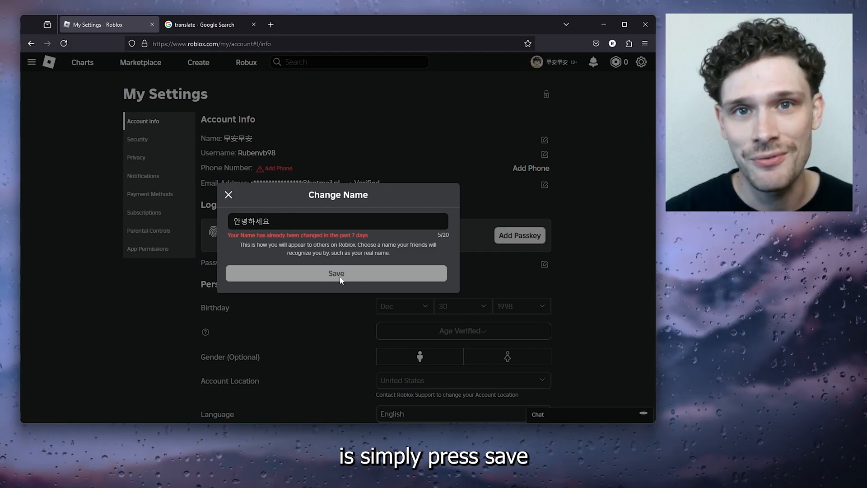
{"action": "left_click", "coordinate": [336, 273]}
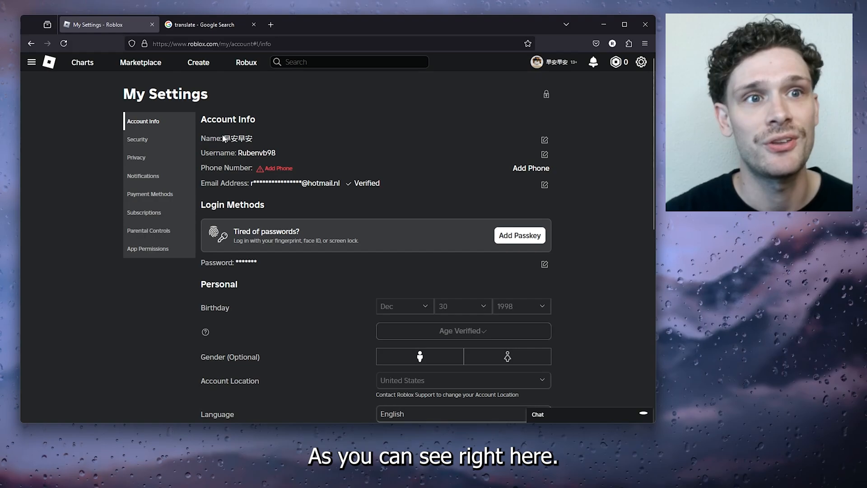